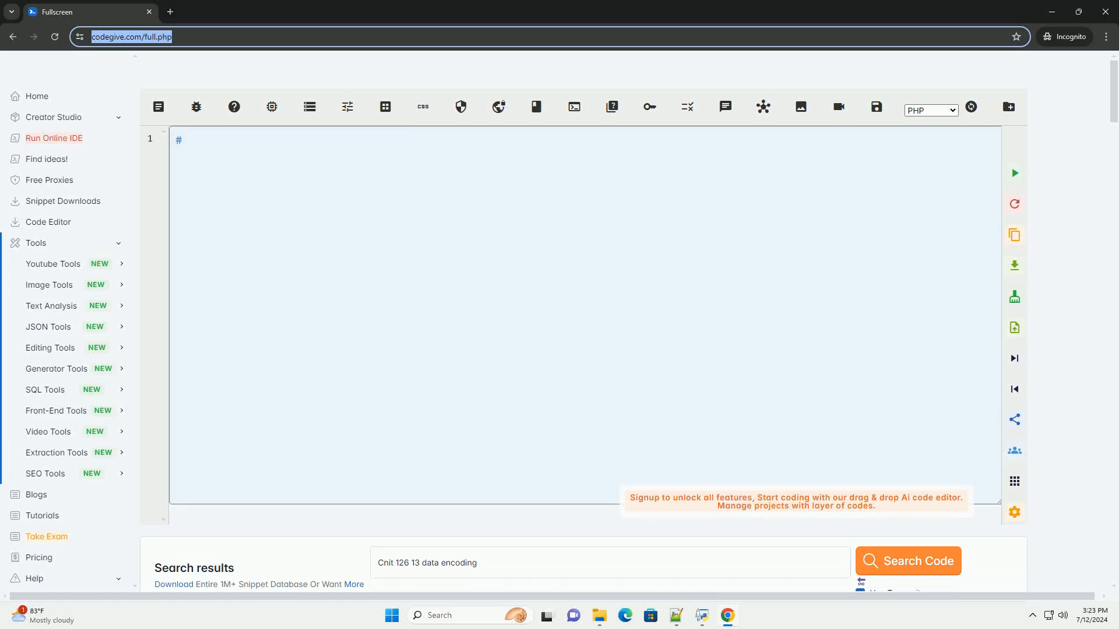
Generate a CodeGive tutorial for the query 'Cnit 126 13 data encoding'
click(907, 560)
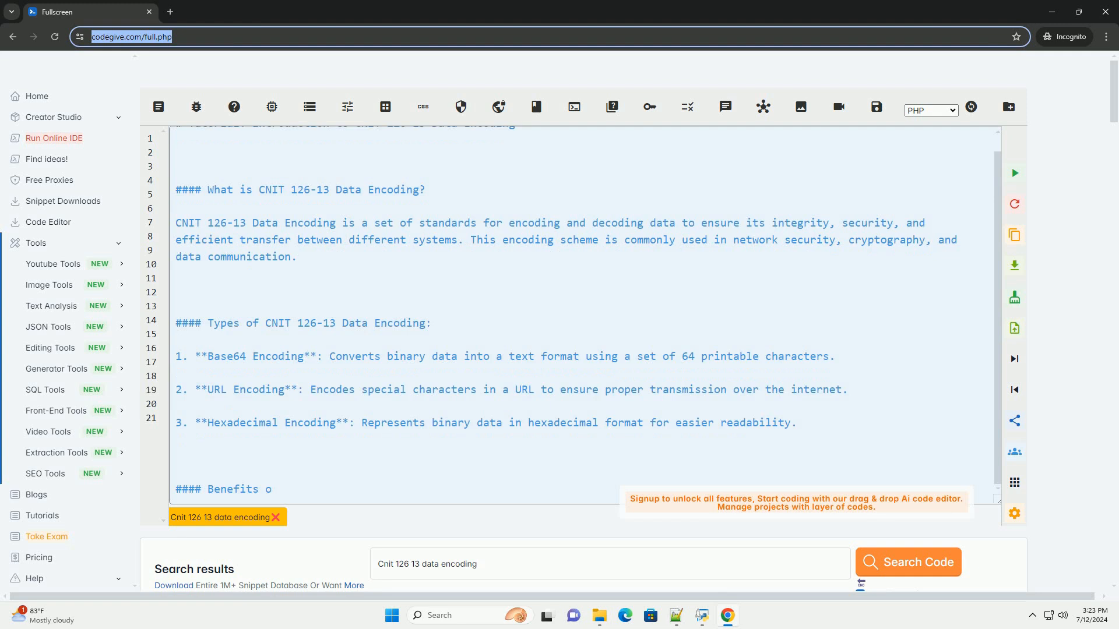
Scroll down as the Benefits section and Python base64 code block generate
scroll(down, 3)
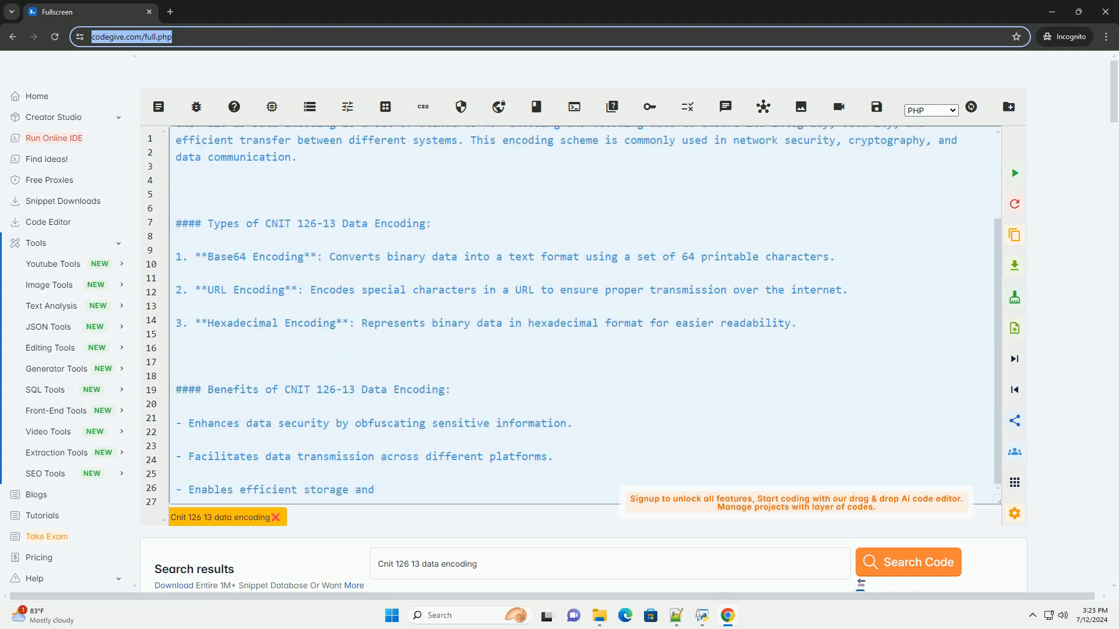
scroll(down, 3)
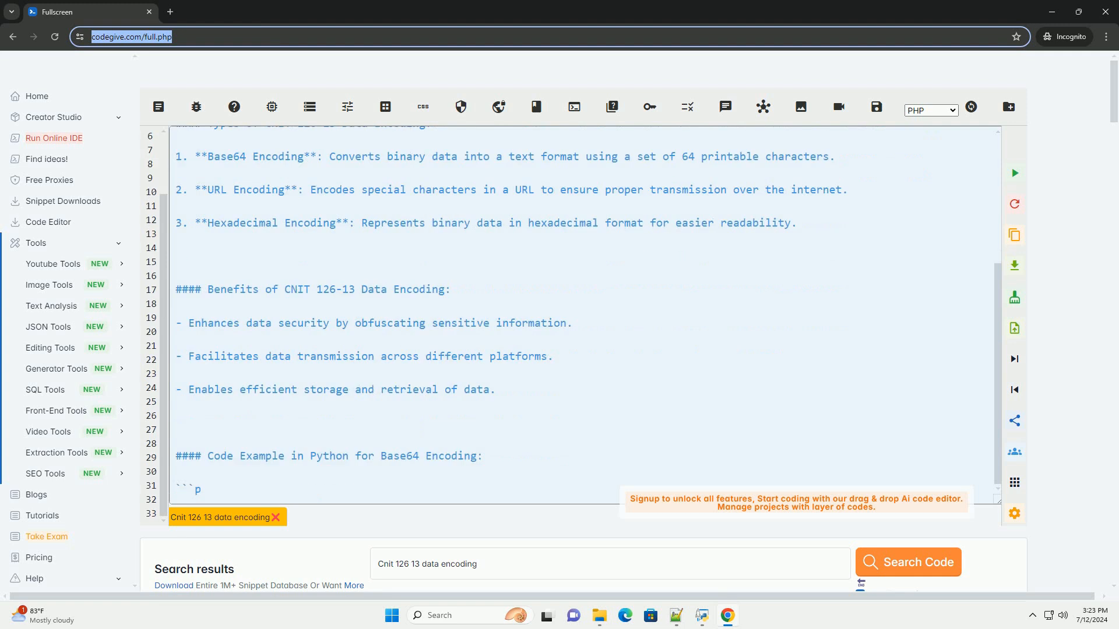
scroll(down, 3)
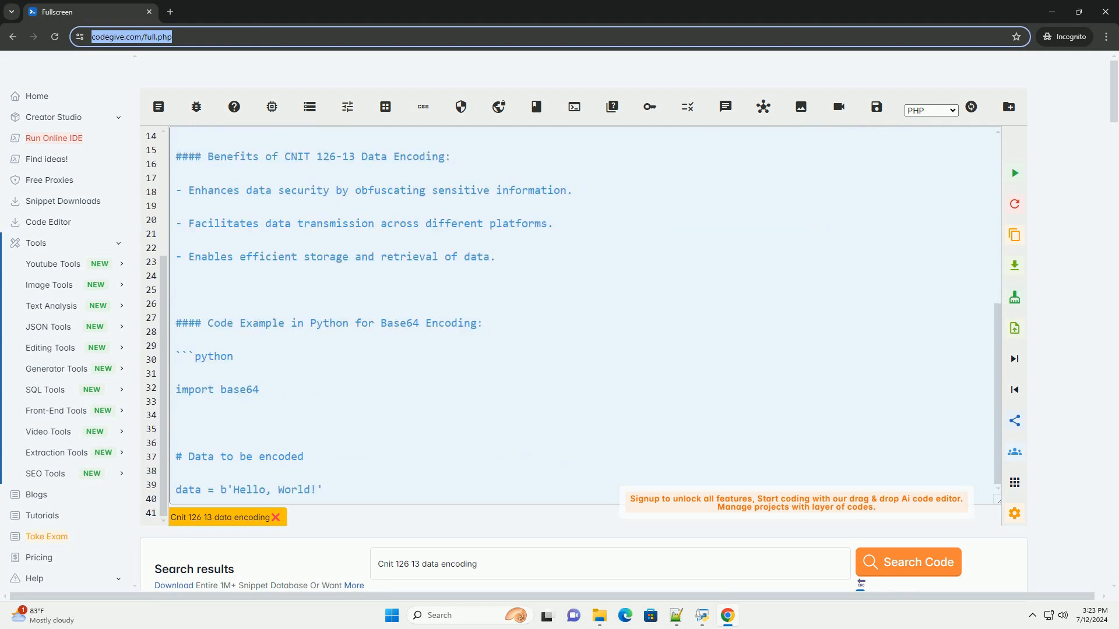
scroll(down, 3)
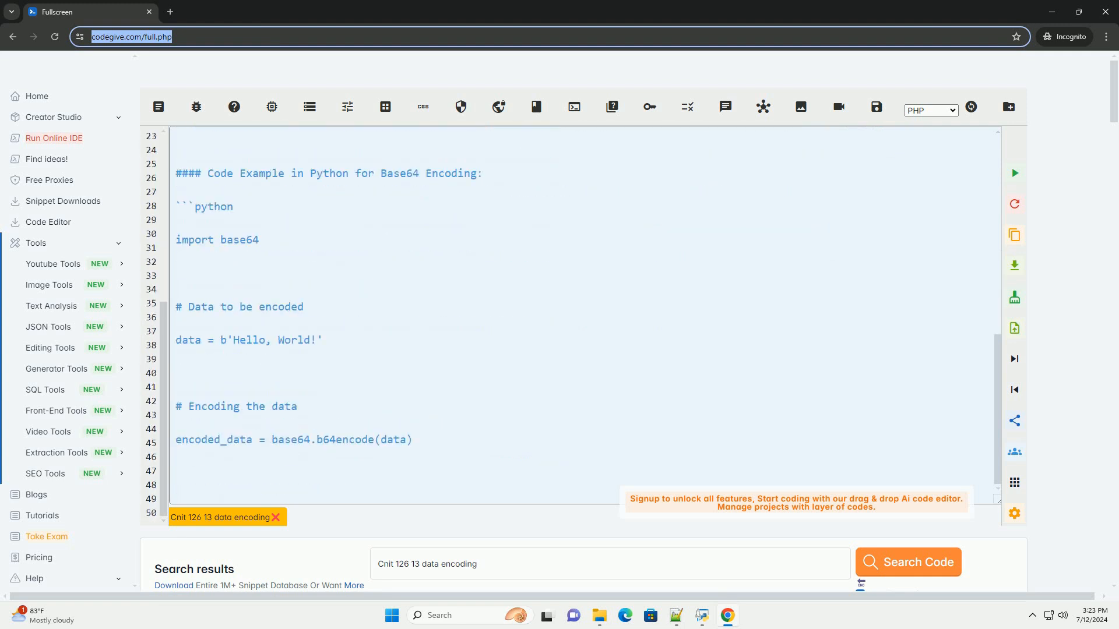
scroll(down, 3)
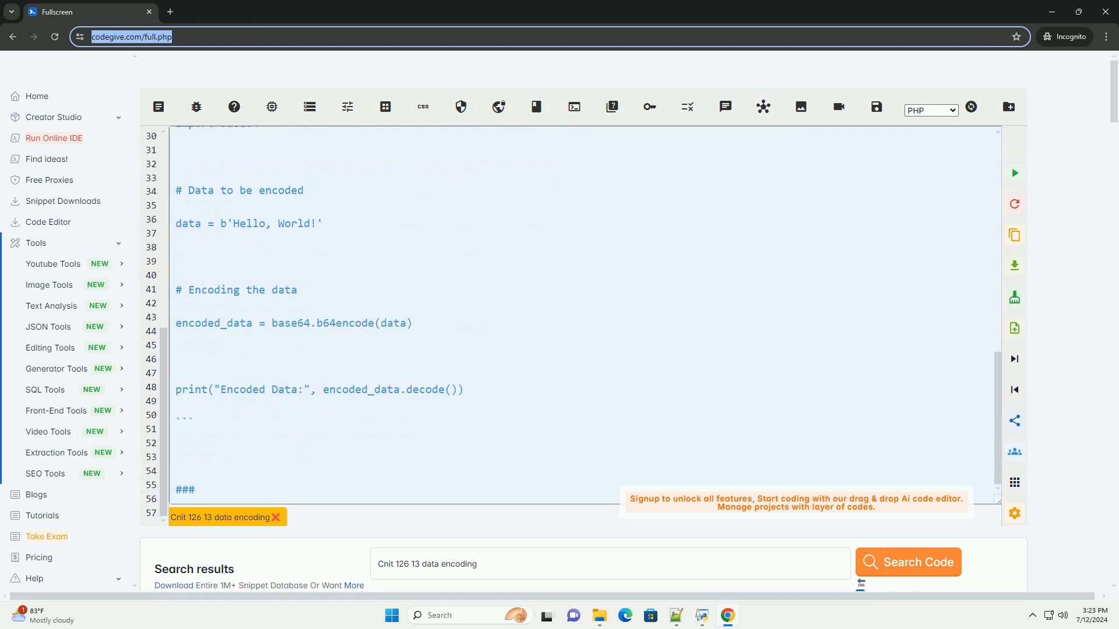
Scroll through the four-step Code Explanation list and the start of the Conclusion heading
scroll(down, 3)
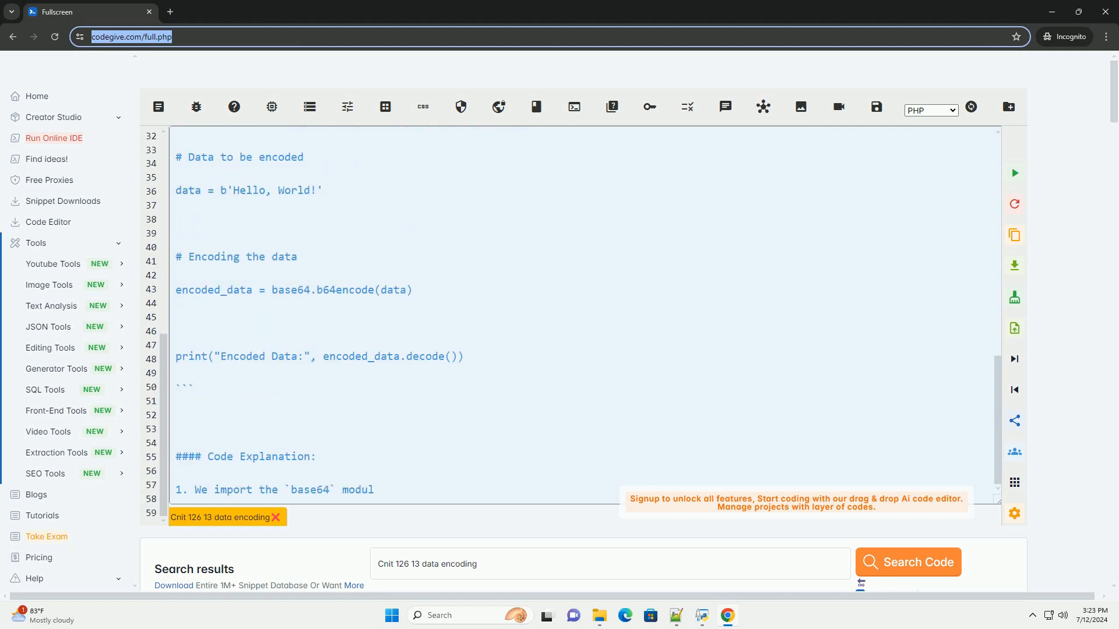
scroll(down, 3)
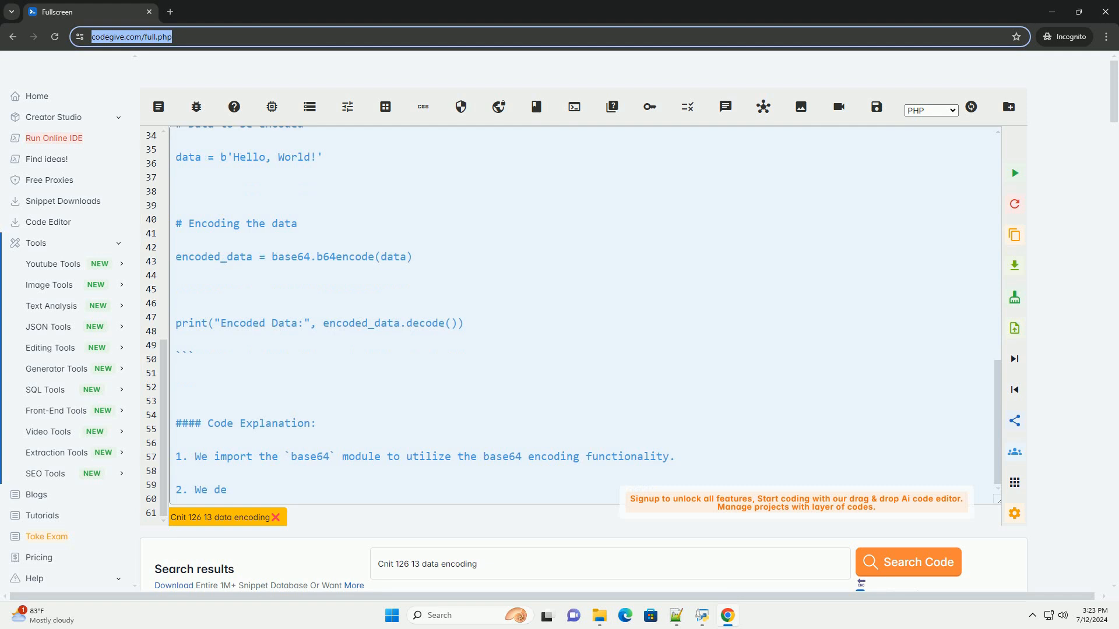
scroll(down, 3)
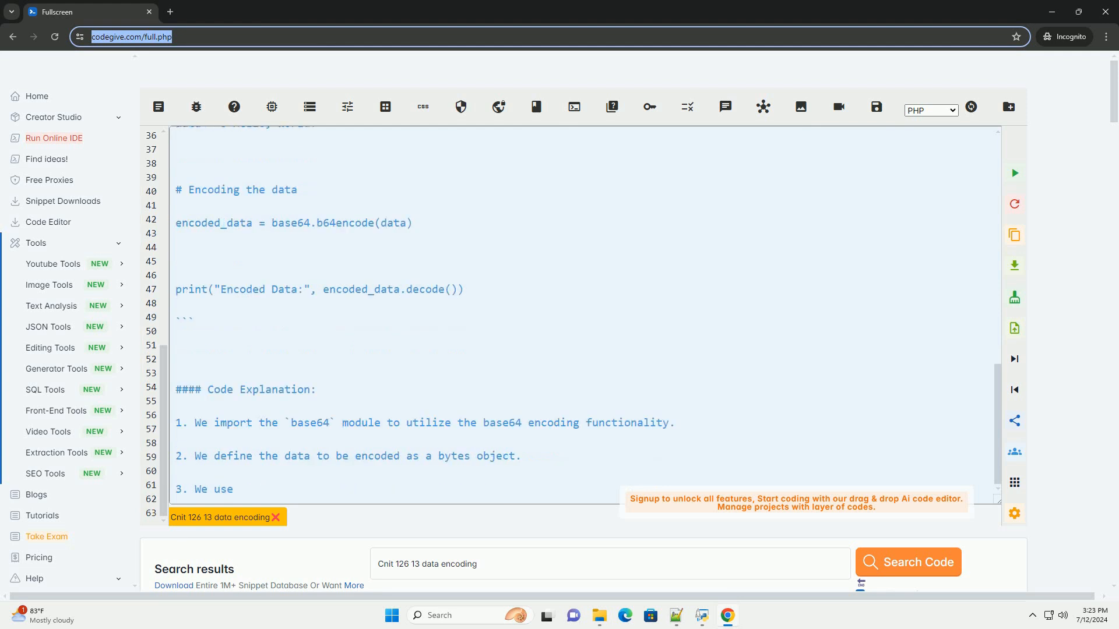
scroll(down, 3)
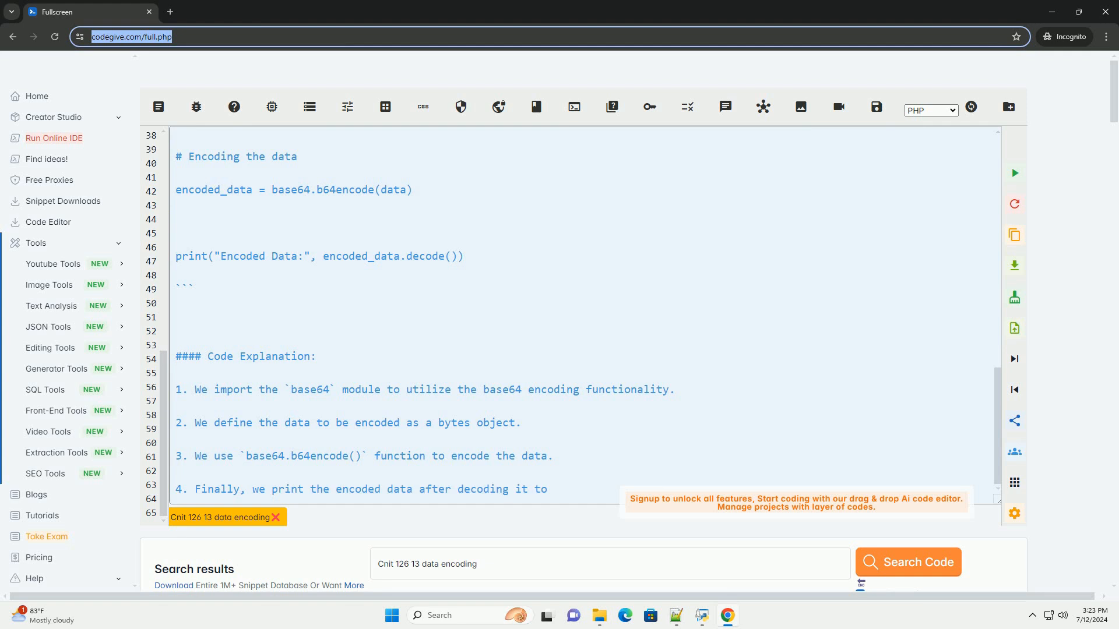
scroll(down, 3)
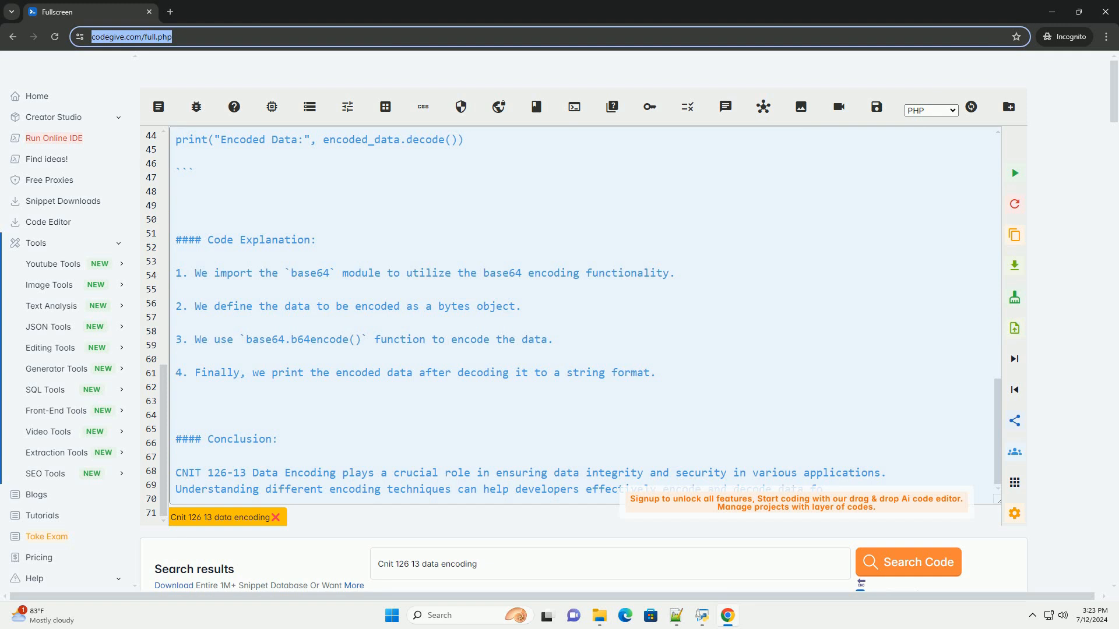
Scroll to the finished Conclusion and its note on exploring other encoding techniques
scroll(down, 3)
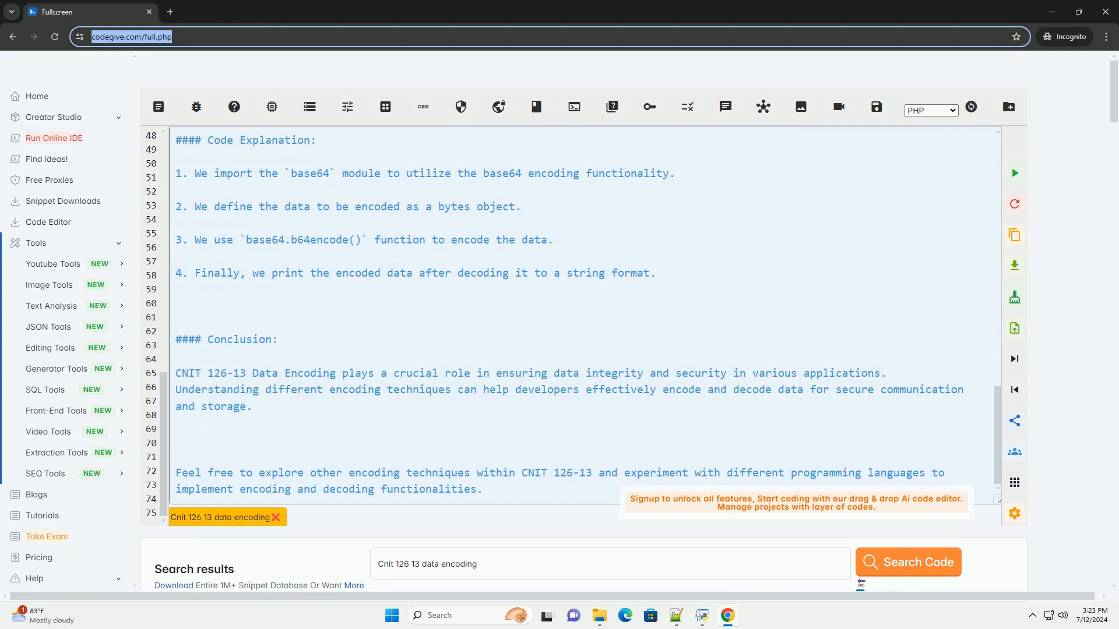
scroll(down, 3)
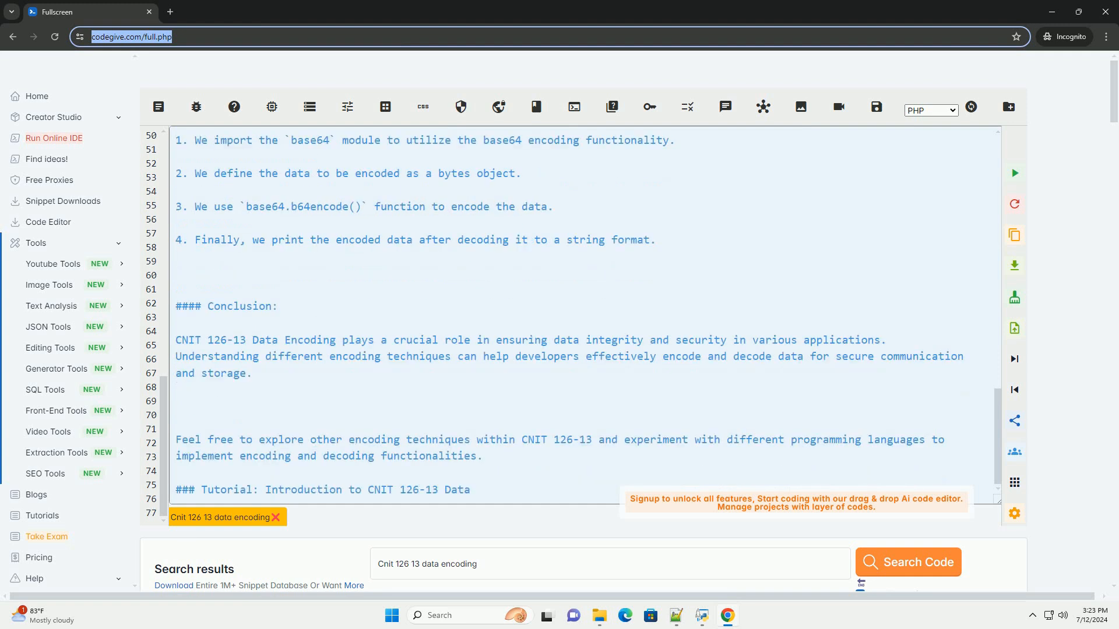
scroll(down, 3)
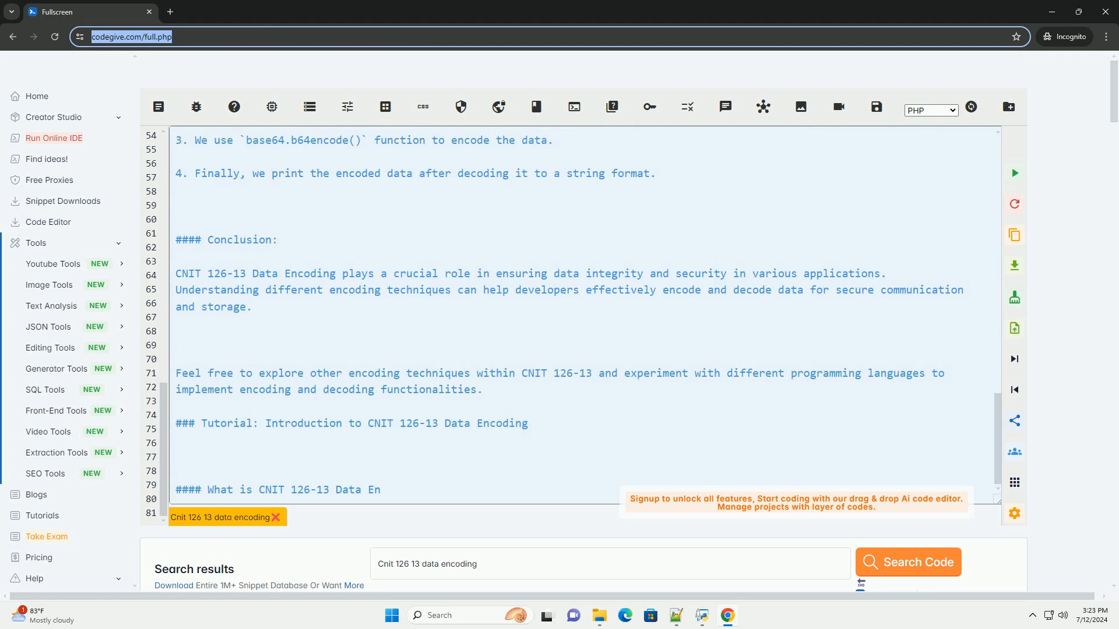
Add 'What is', 'Types of' and 'Benefits of CNIT 126-13 Data Encoding' sections, then the Python example heading
scroll(down, 3)
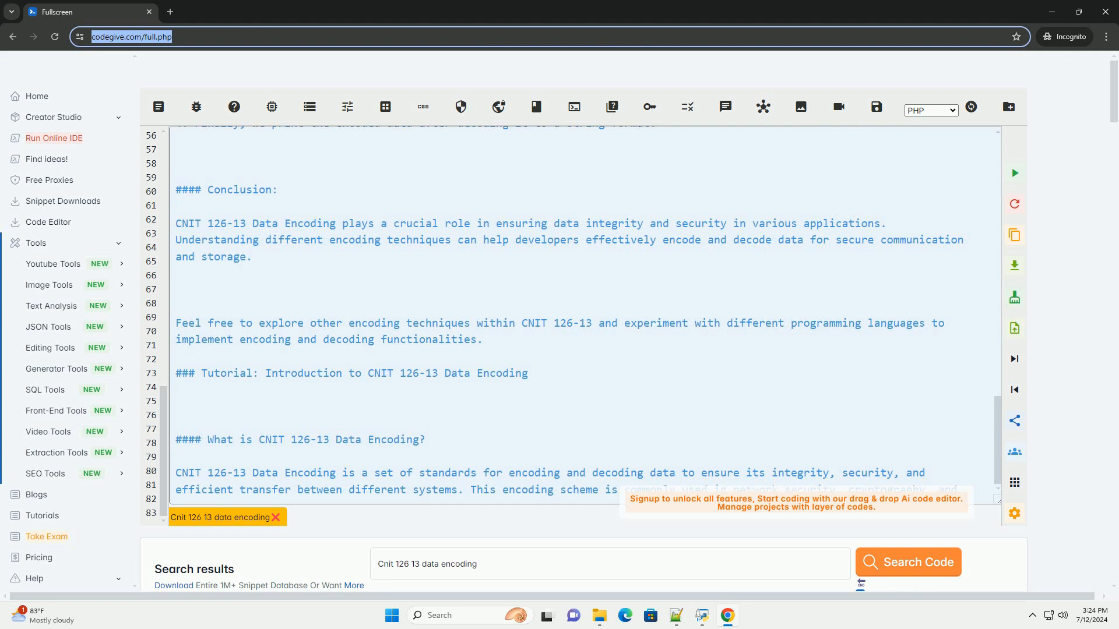
scroll(down, 3)
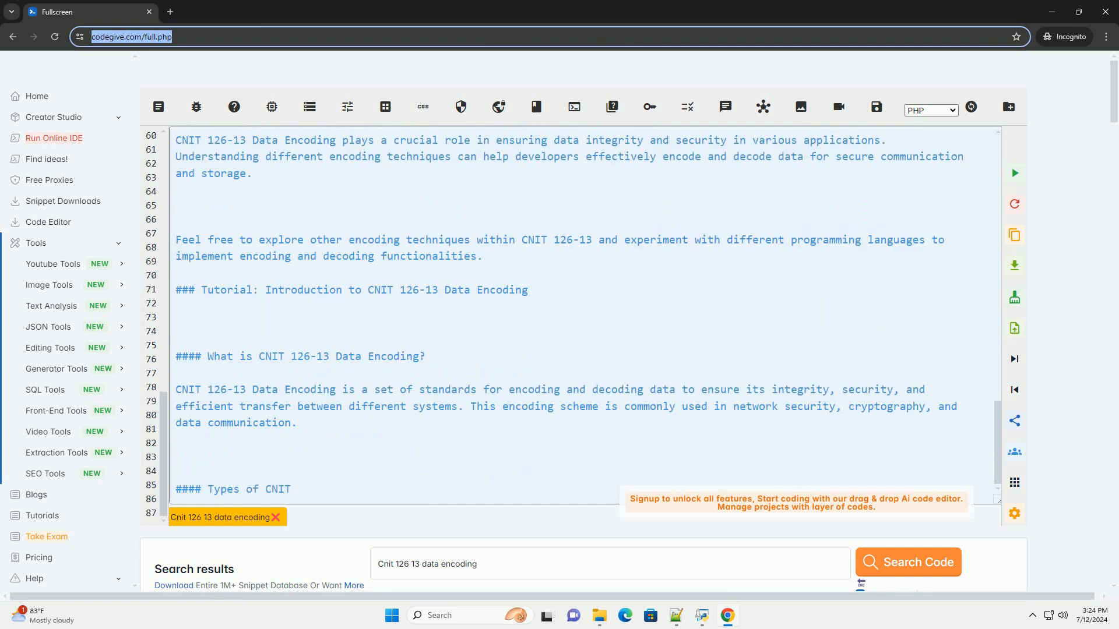
scroll(down, 3)
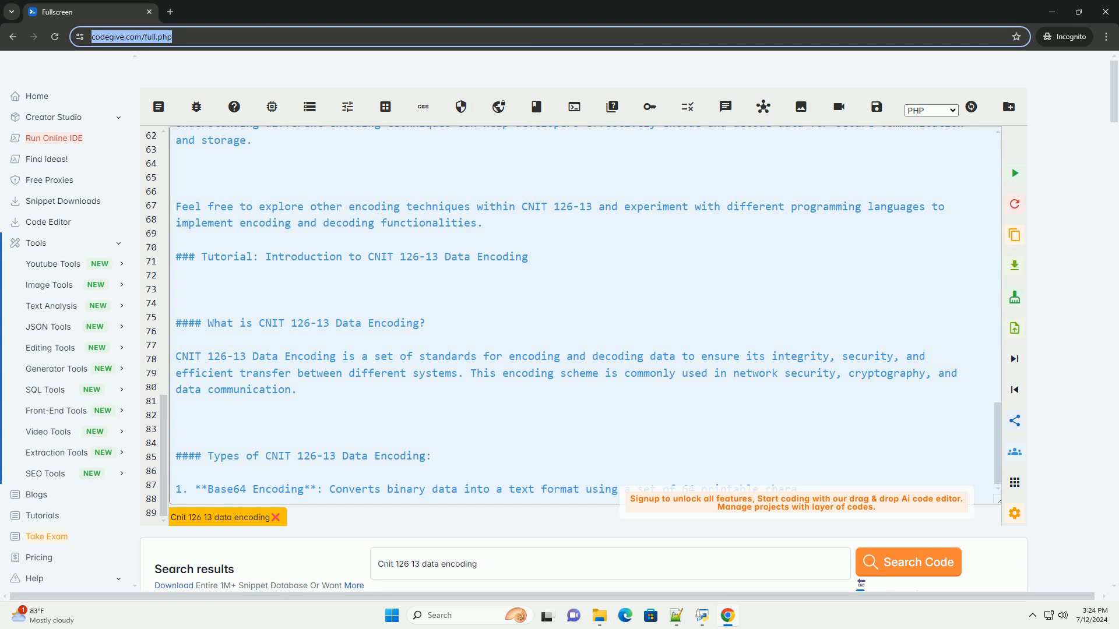
scroll(down, 3)
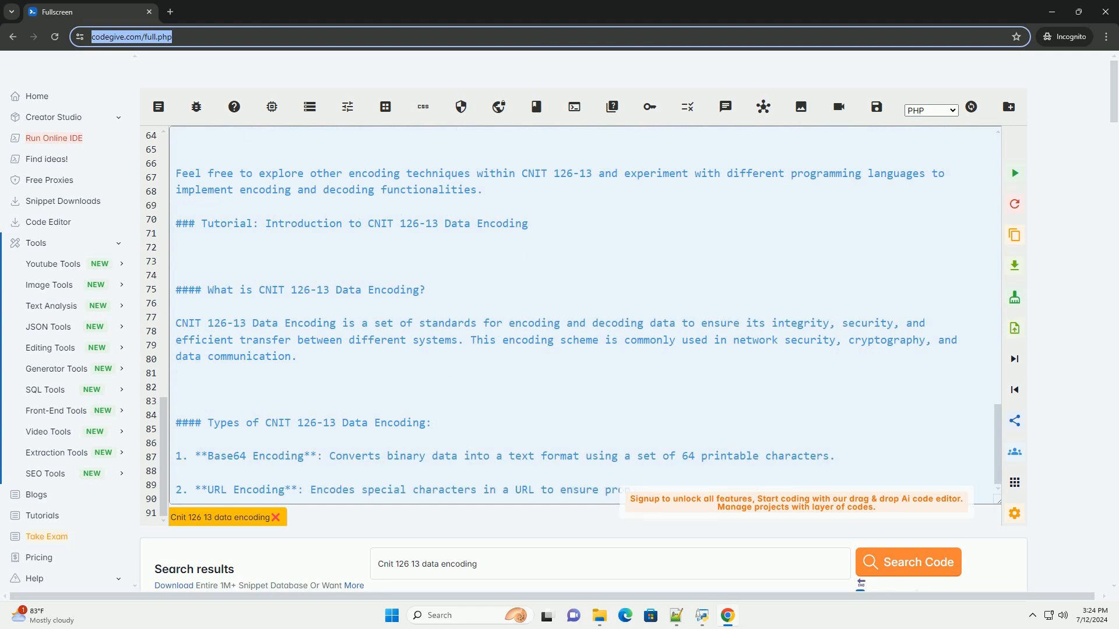
scroll(down, 3)
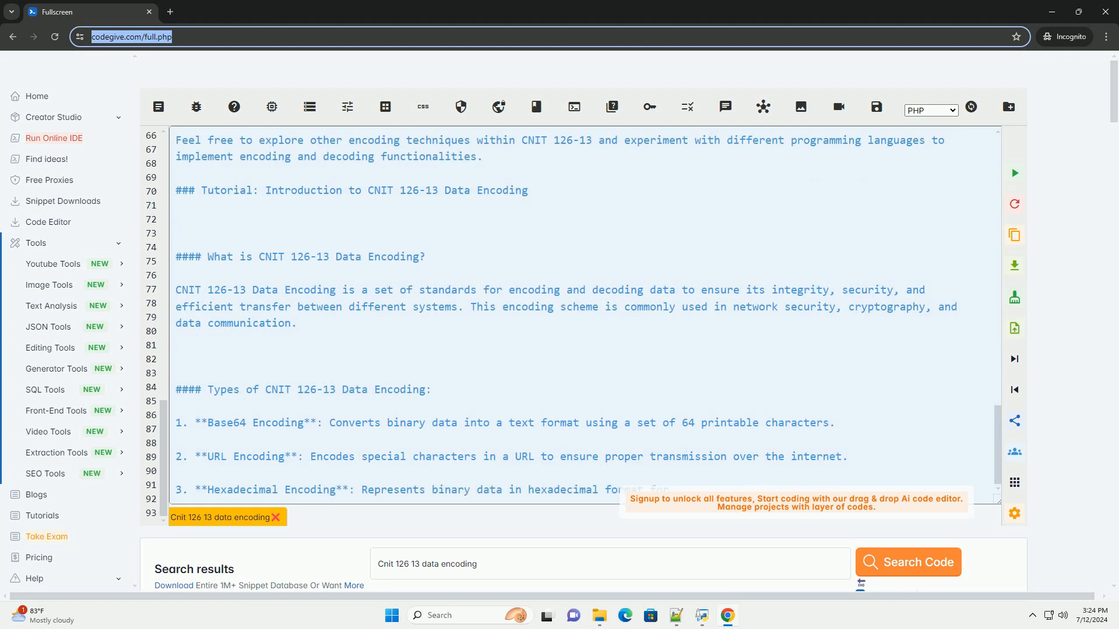
scroll(down, 3)
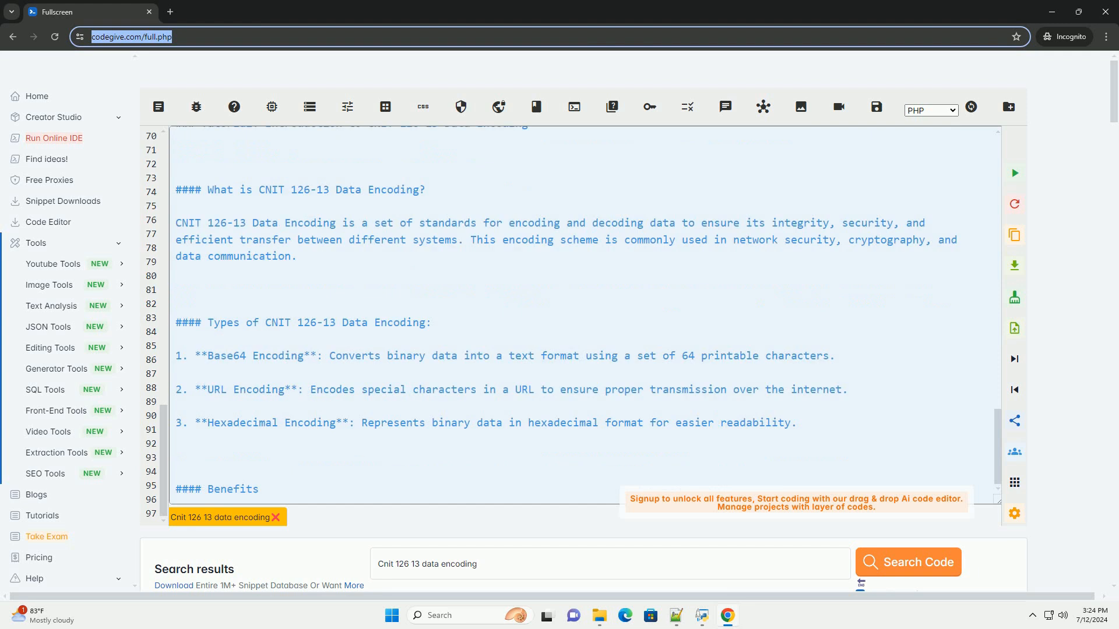
scroll(down, 3)
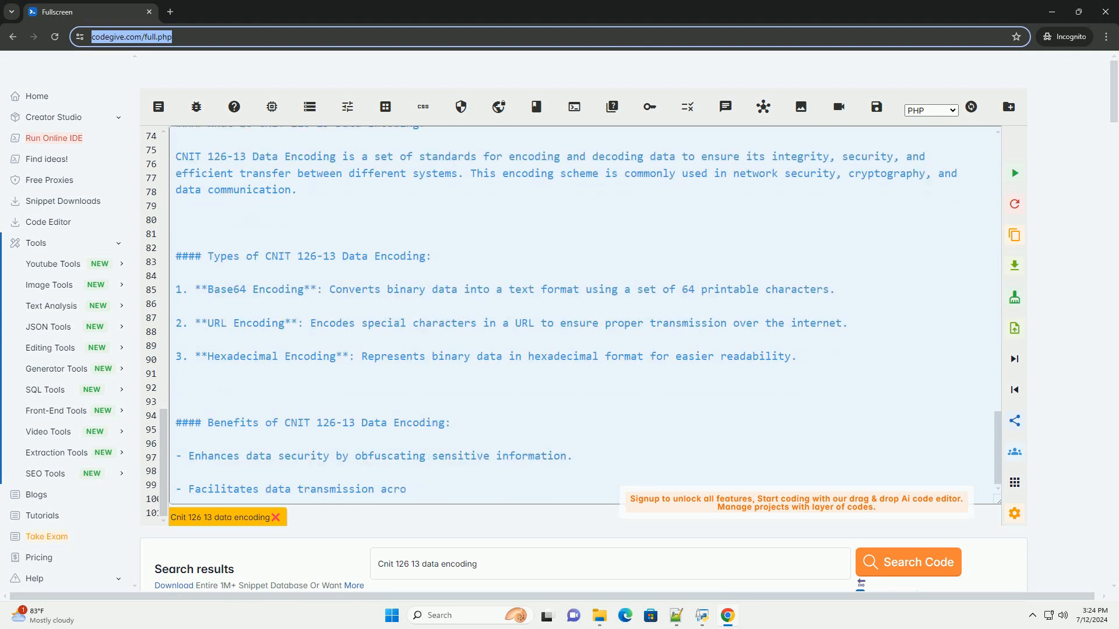
scroll(down, 3)
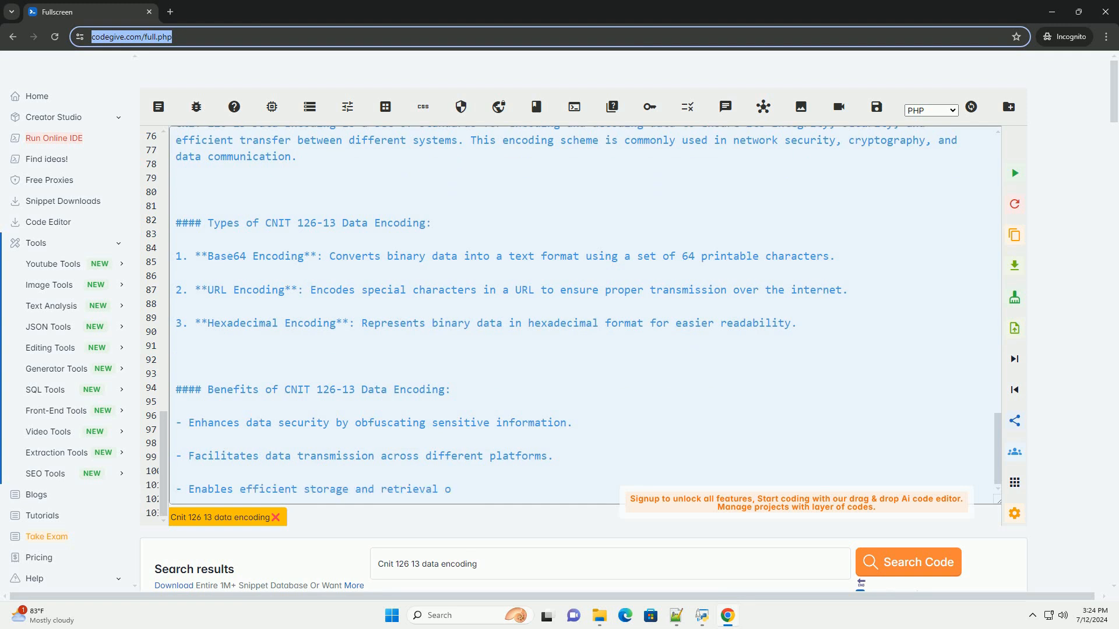
scroll(down, 3)
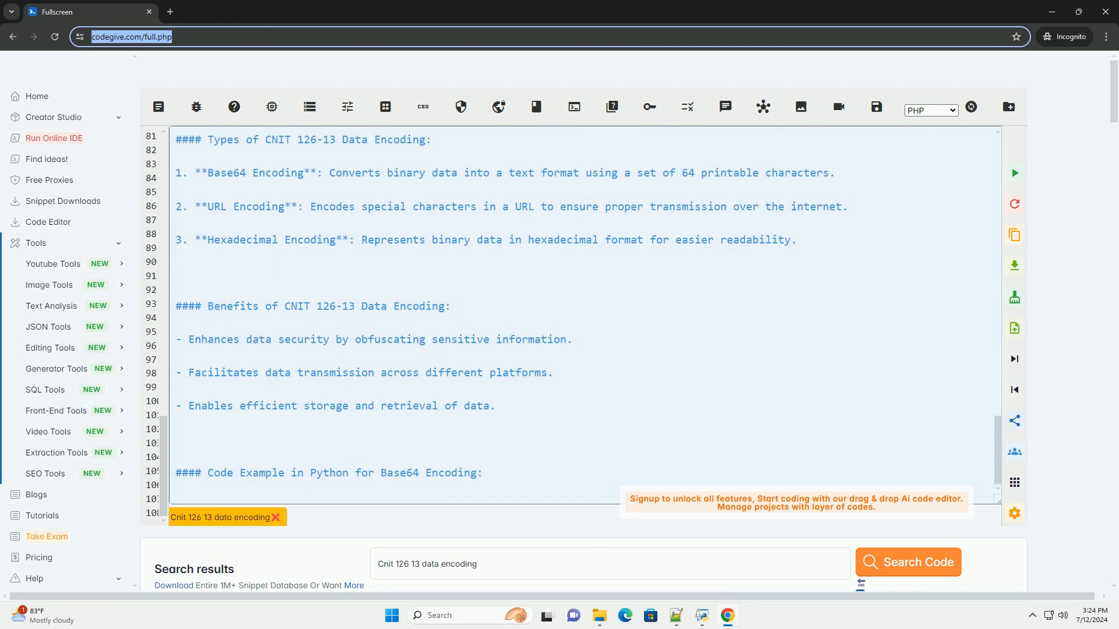
Add Python code importing base64, encoding b'Hello, World!' and printing 'Encoded Data:'
scroll(down, 3)
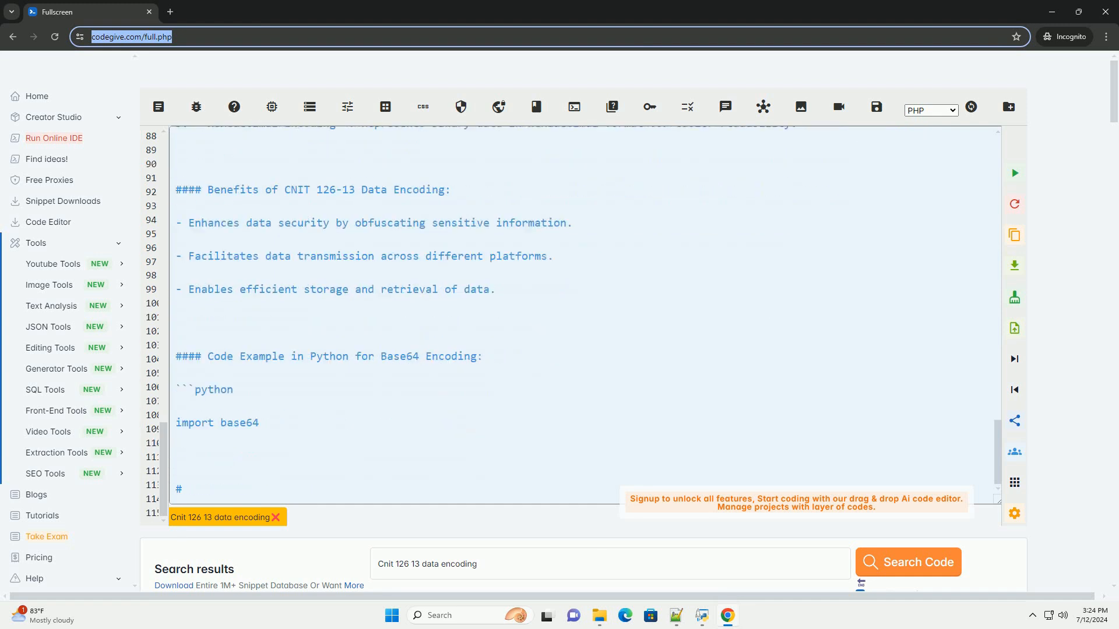
scroll(down, 3)
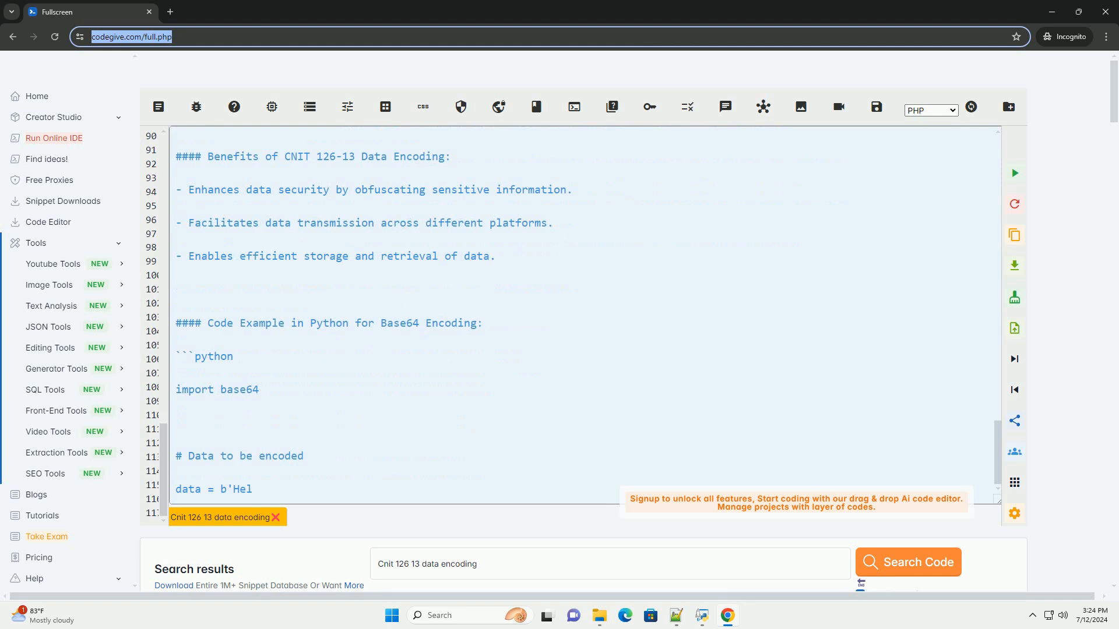
scroll(down, 3)
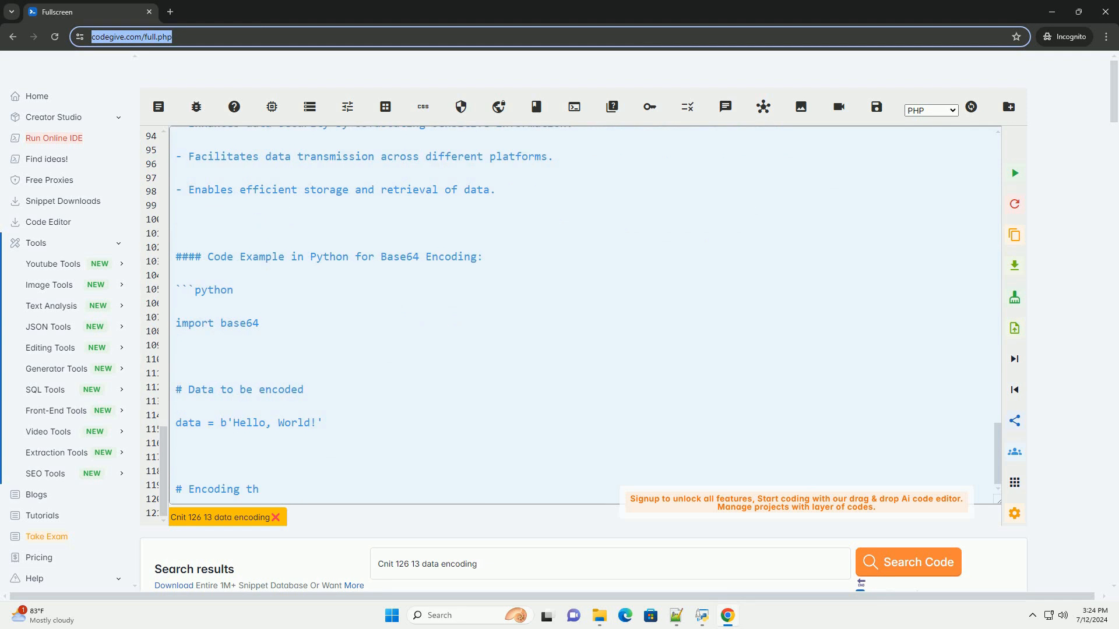
scroll(down, 3)
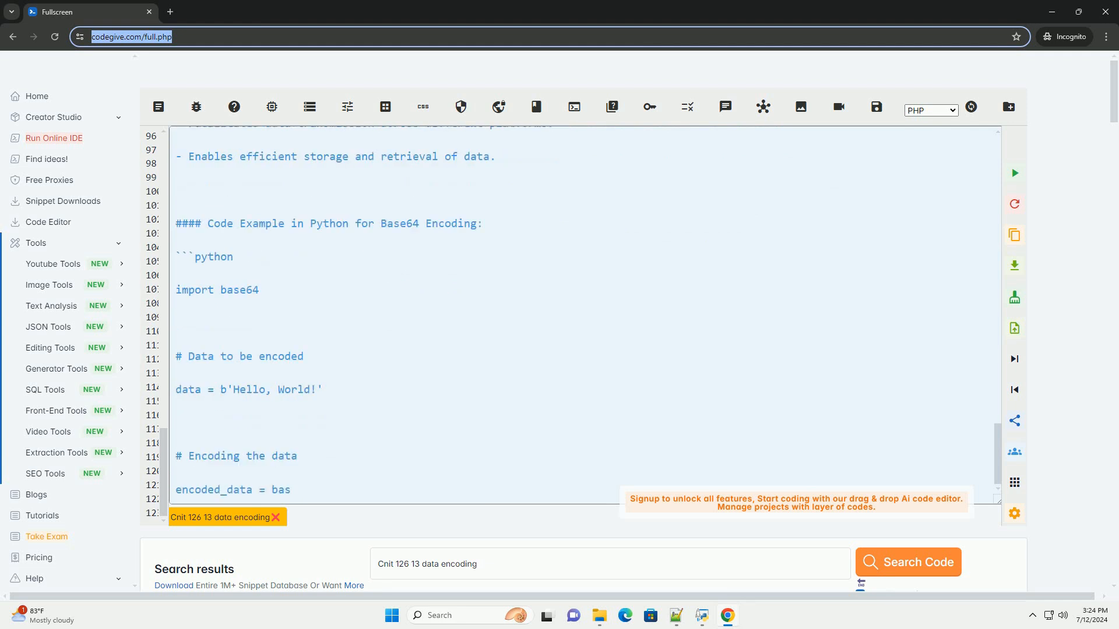
scroll(down, 3)
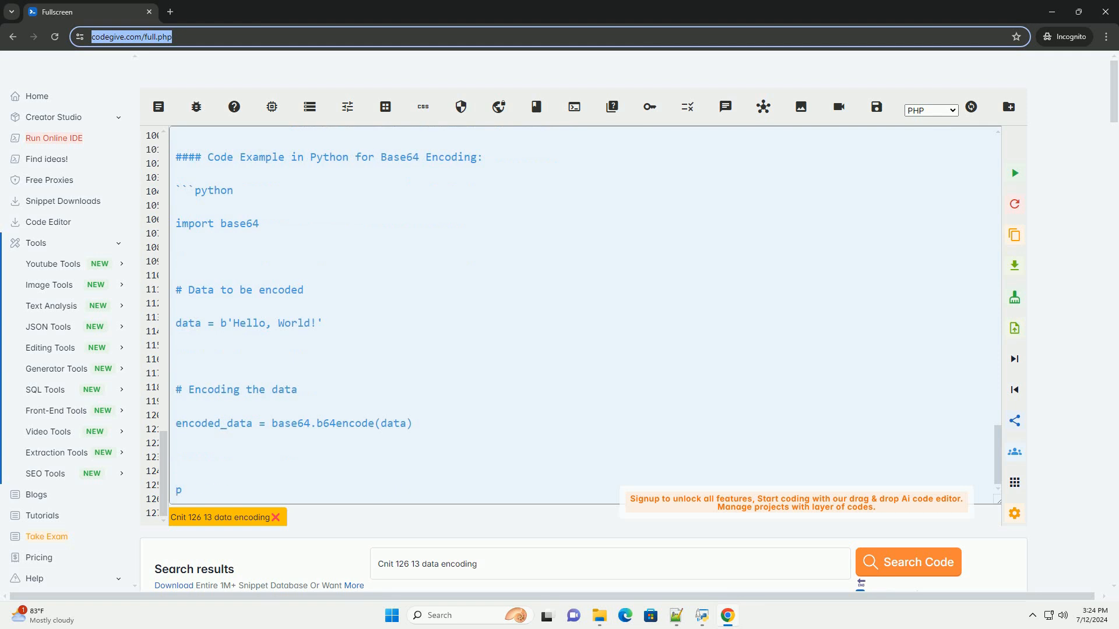
text(rint("Encoded Data:", en)
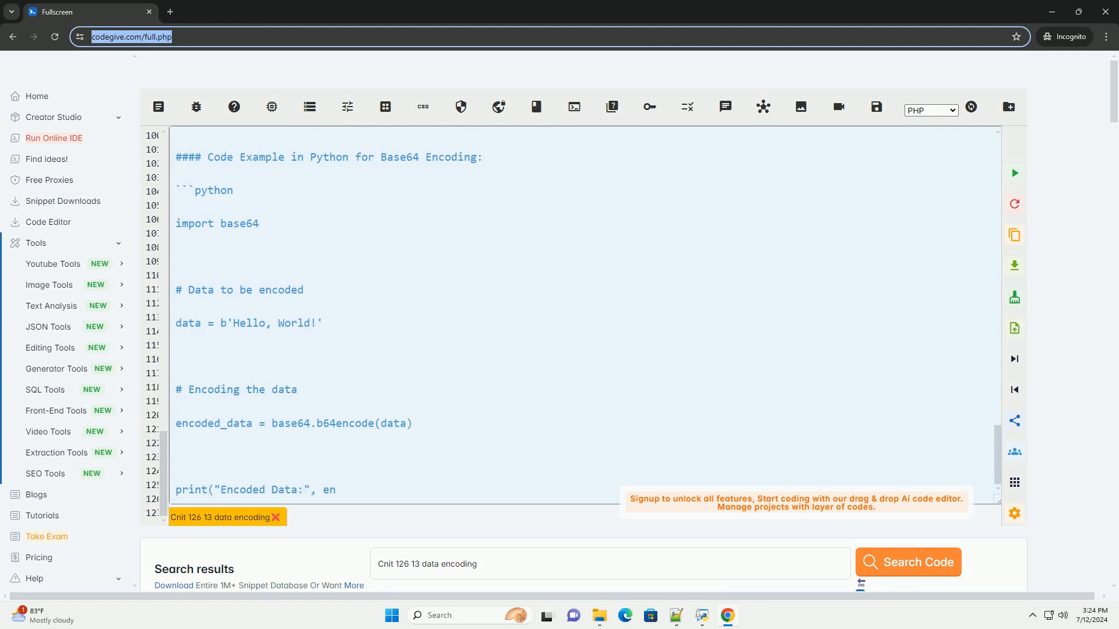
scroll(down, 3)
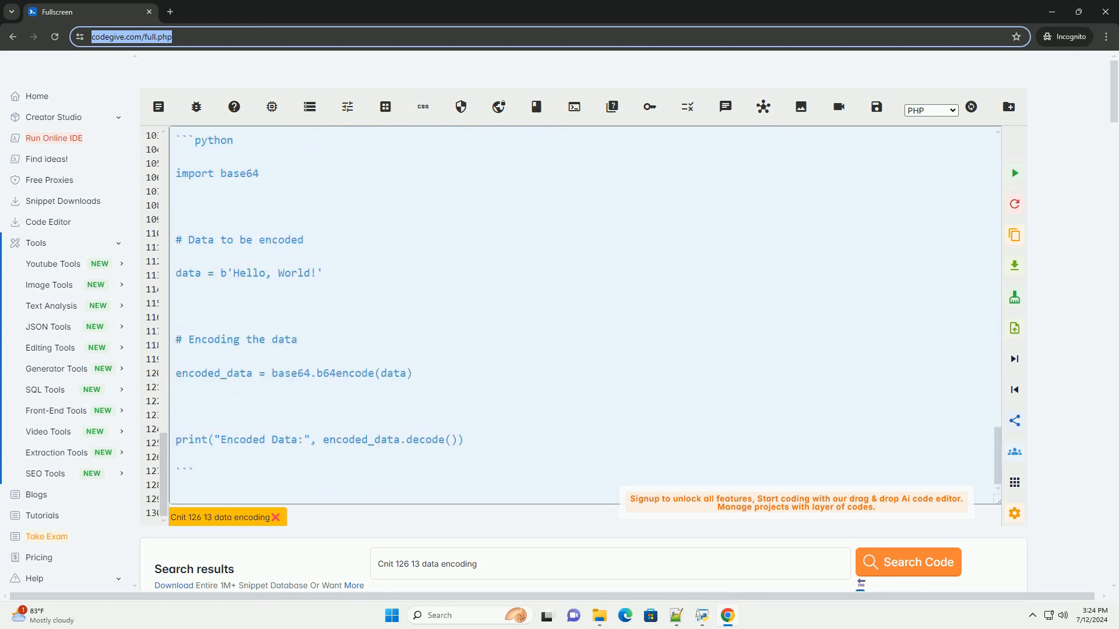
scroll(down, 3)
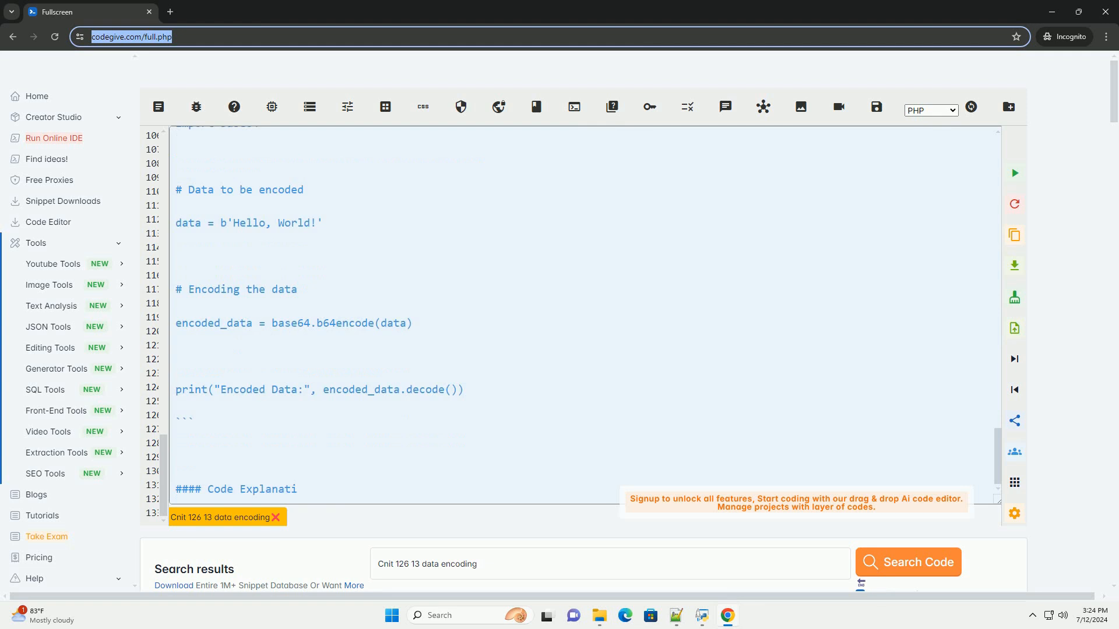
scroll(down, 3)
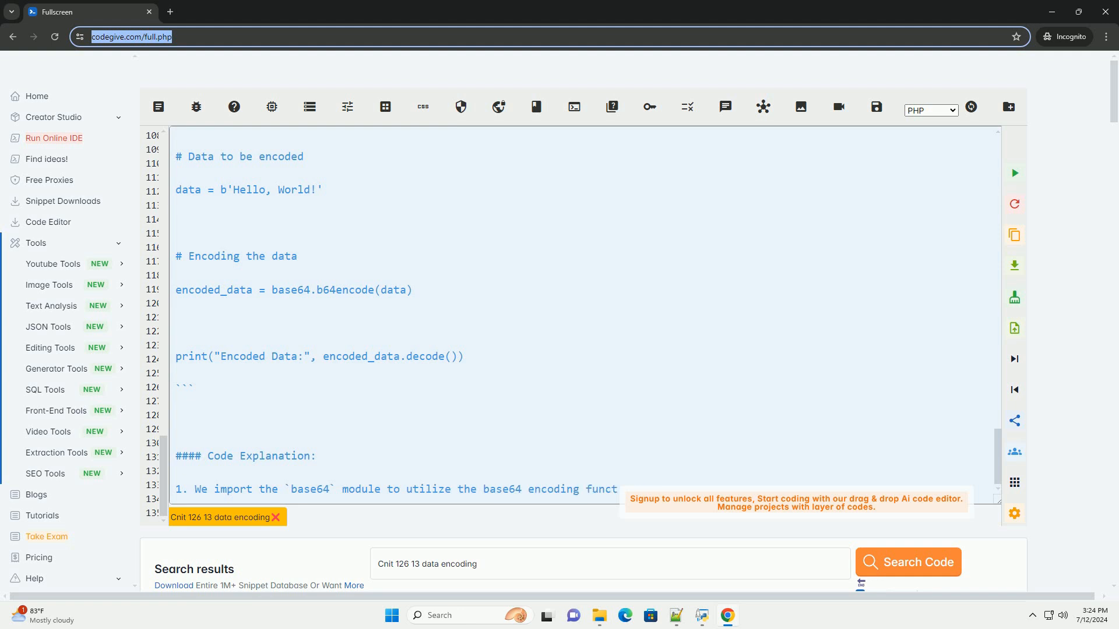
Add the four-point '#### Code Explanation:' list and start the '#### Conclusion:' section
scroll(down, 3)
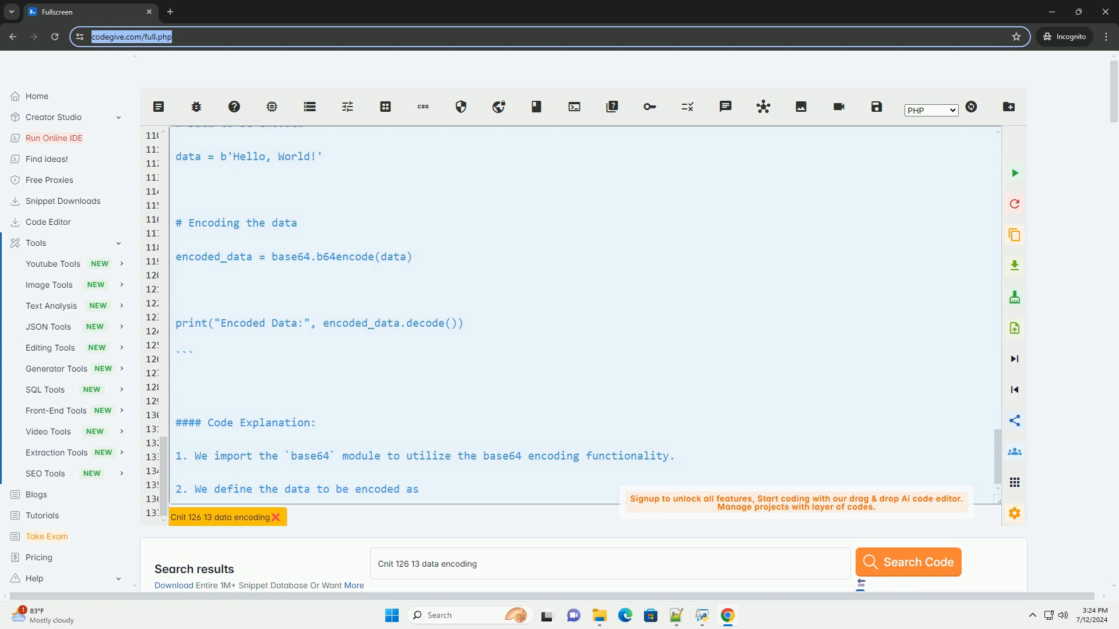
scroll(down, 3)
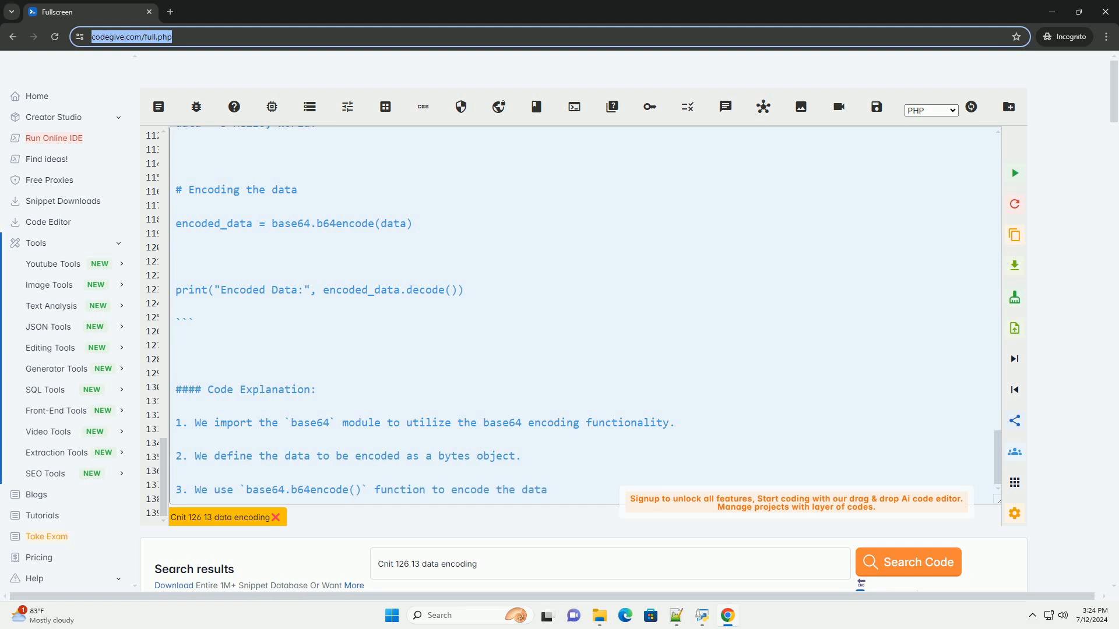
scroll(down, 3)
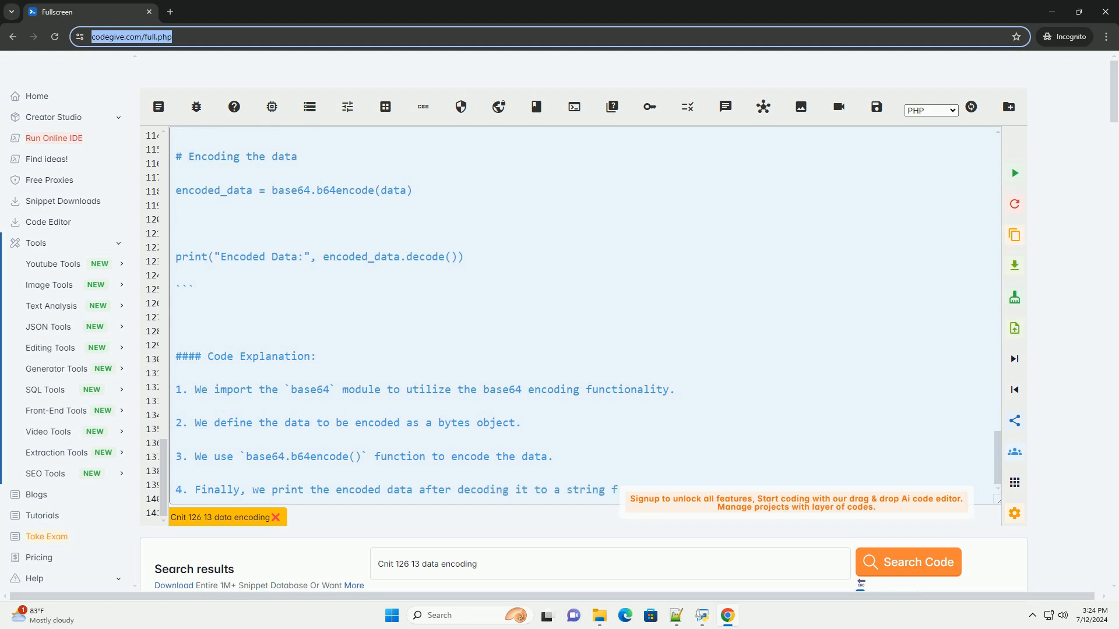
scroll(down, 3)
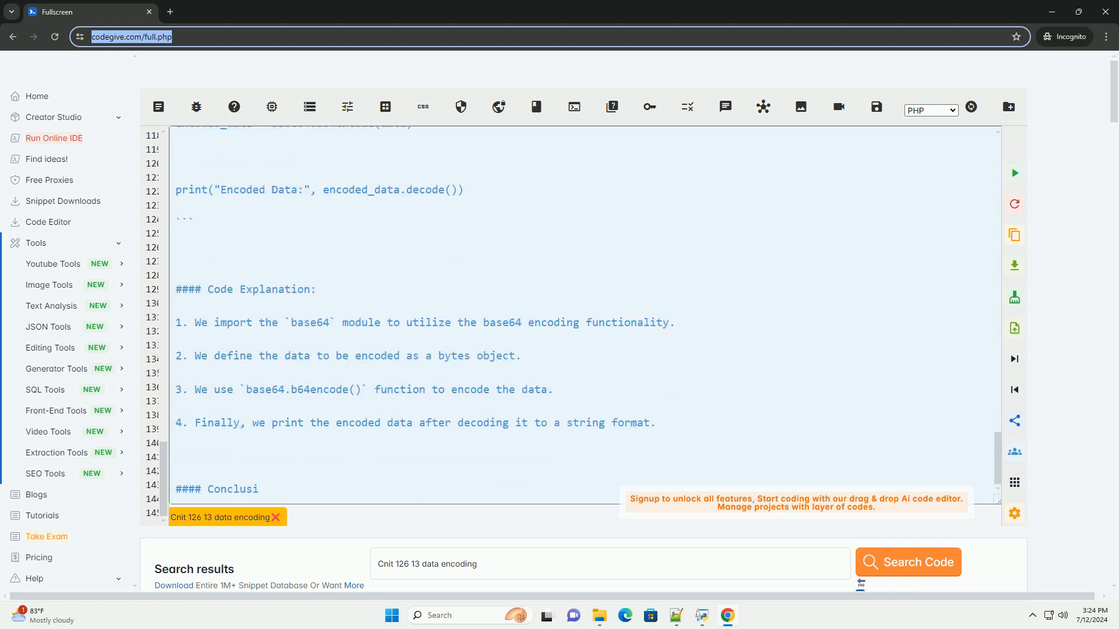
scroll(down, 3)
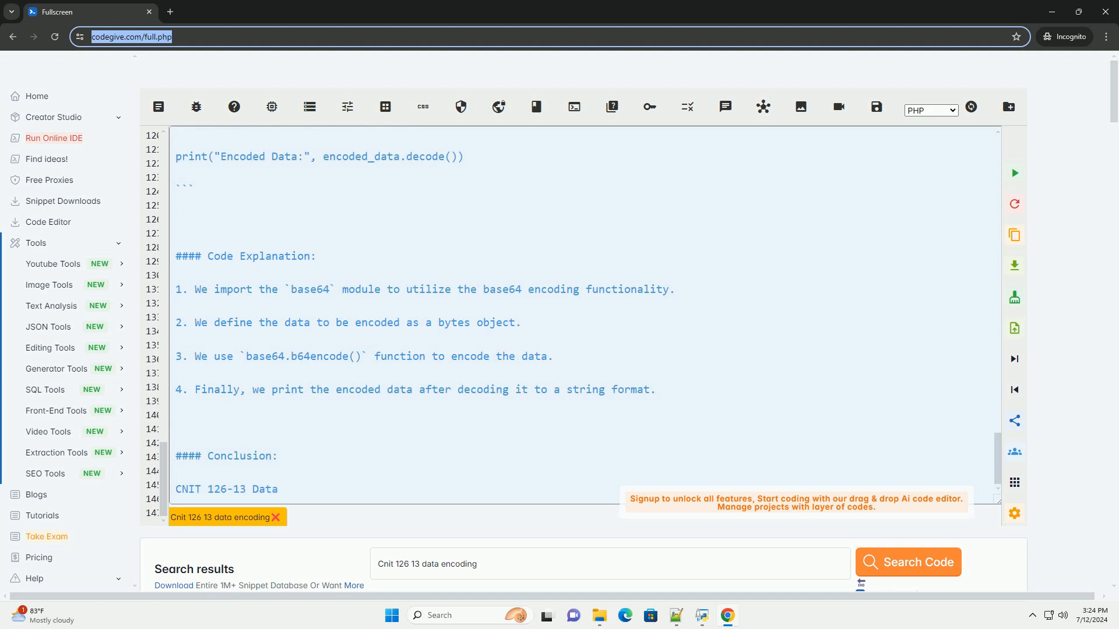